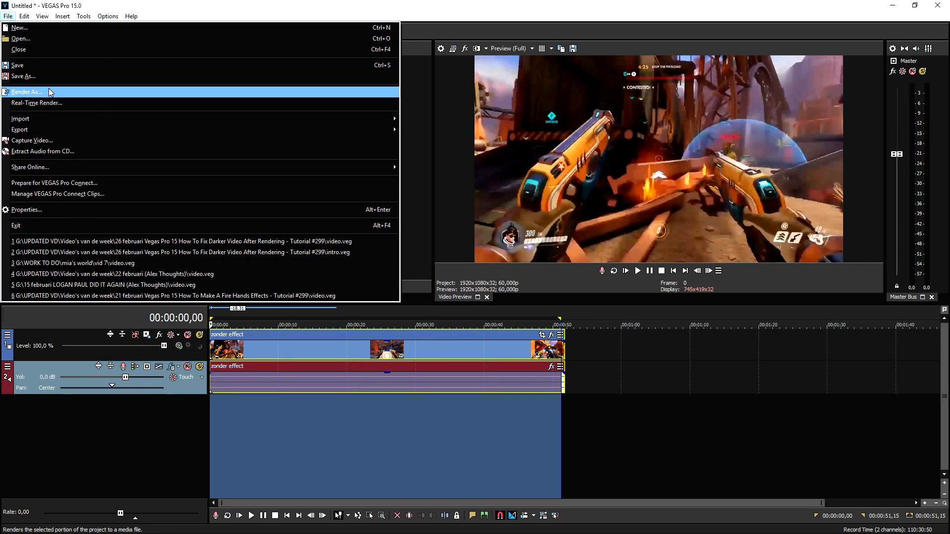
Step: Open the Event FX chooser on the gameplay clip and apply a Levels effect
left_click(26, 91)
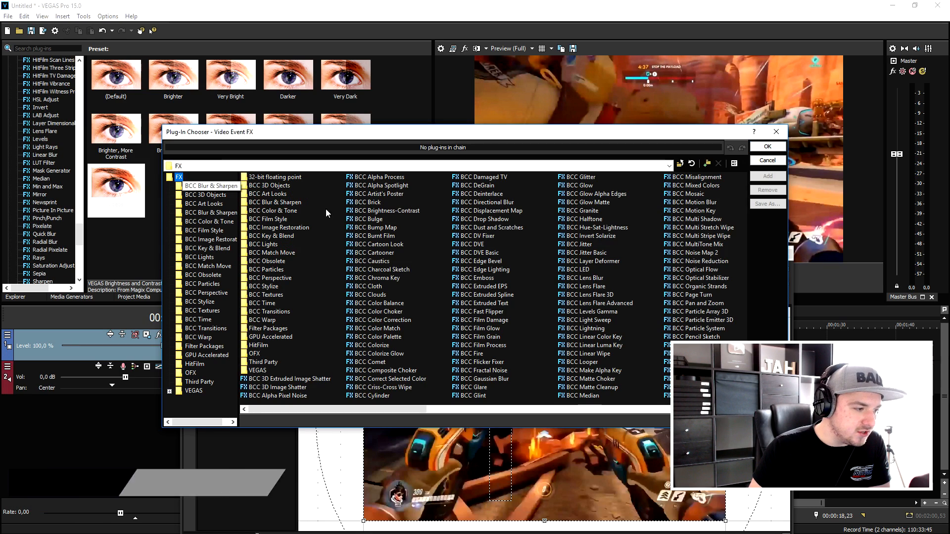
left_click(193, 391)
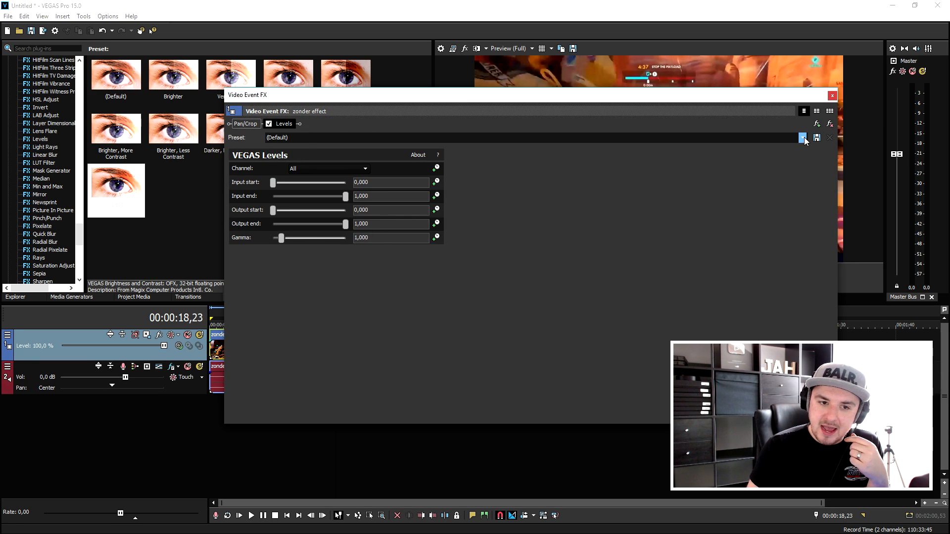
Step: Choose the Computer RGB to Studio RGB Levels preset, outputting 0.060 to 0.920
left_click(802, 138)
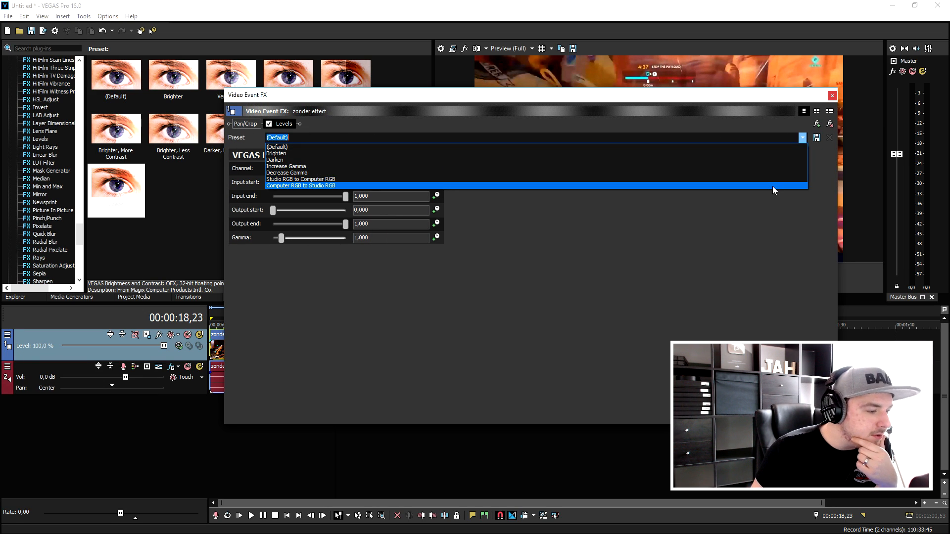
left_click(300, 187)
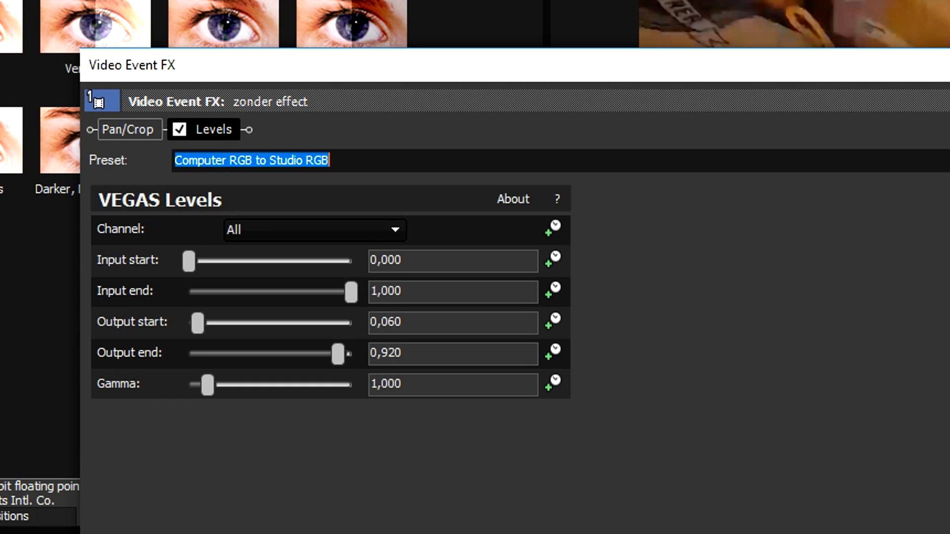